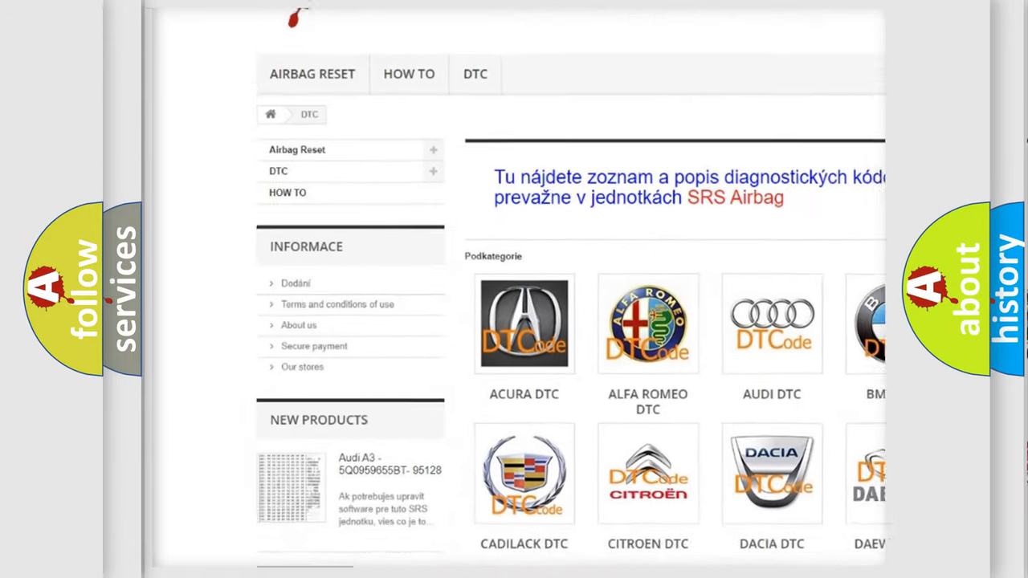
scroll(down, 3)
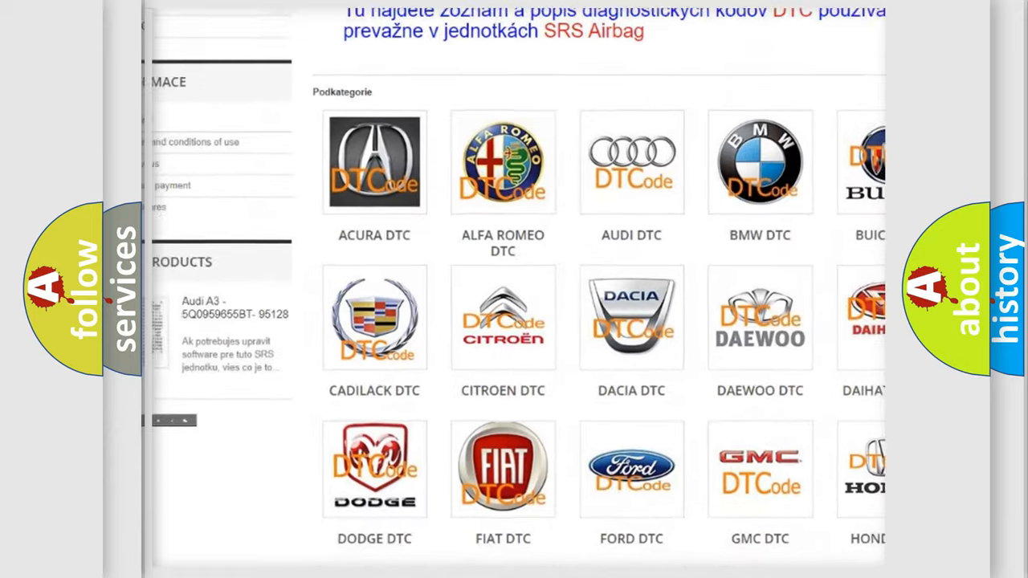